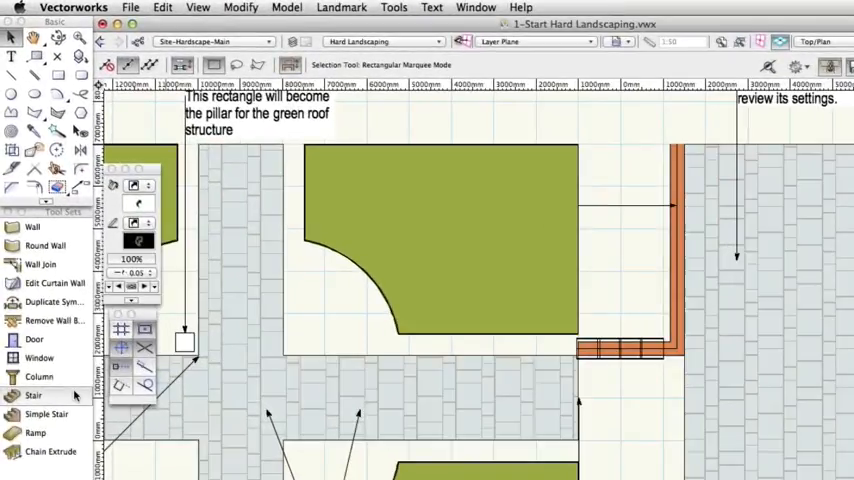
Launch the Stair tool from the Building Shell tool set to reach its settings
click(34, 395)
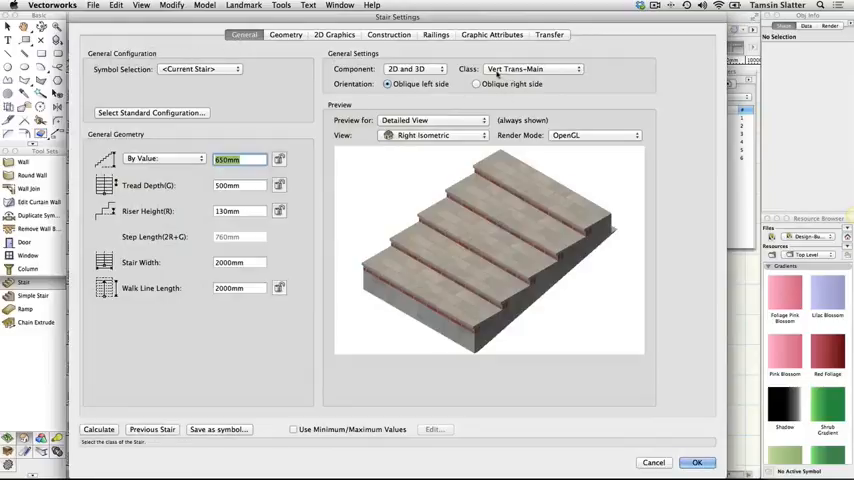
Bring up the standard stair configuration chooser from the General settings
click(532, 68)
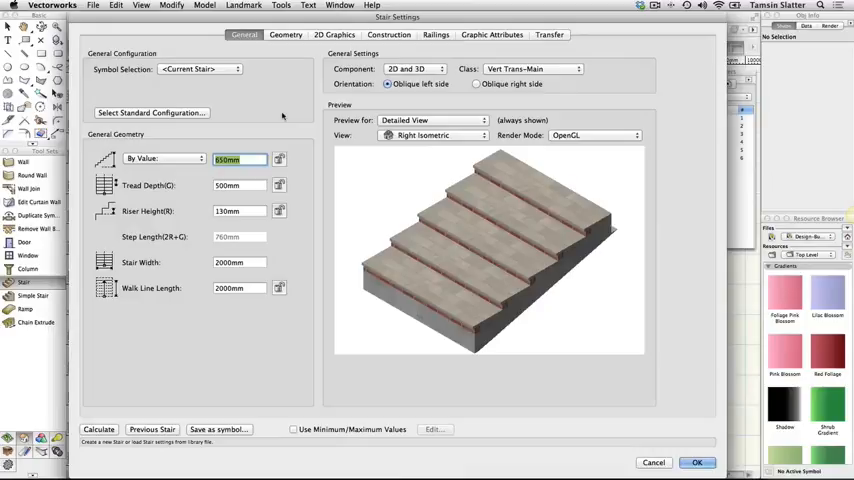
click(151, 112)
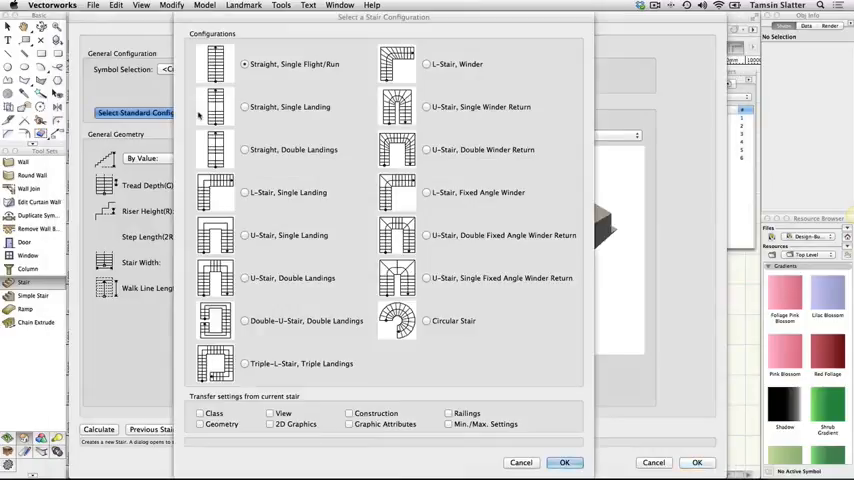
Keep the Straight, Single Flight/Run configuration and confirm it
click(244, 64)
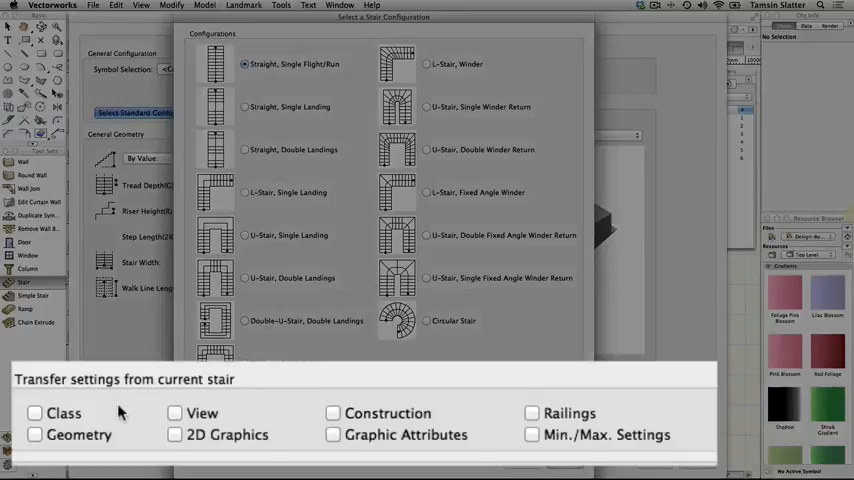
mouse_move(100, 417)
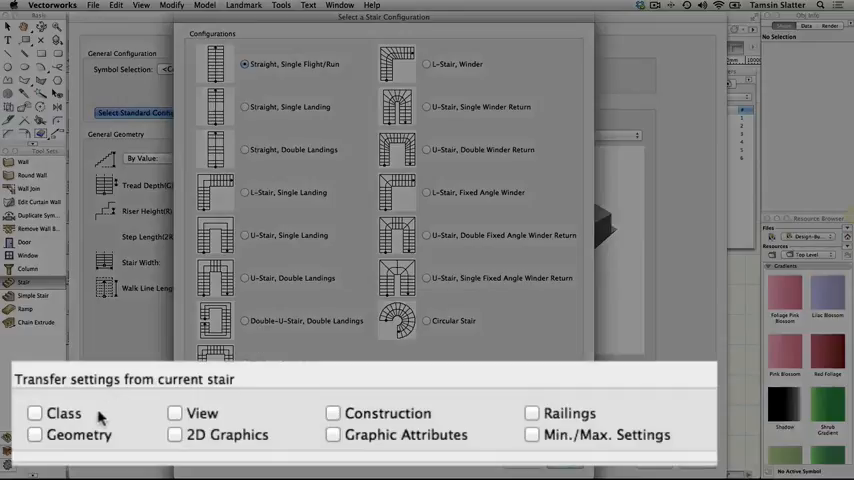
mouse_move(473, 449)
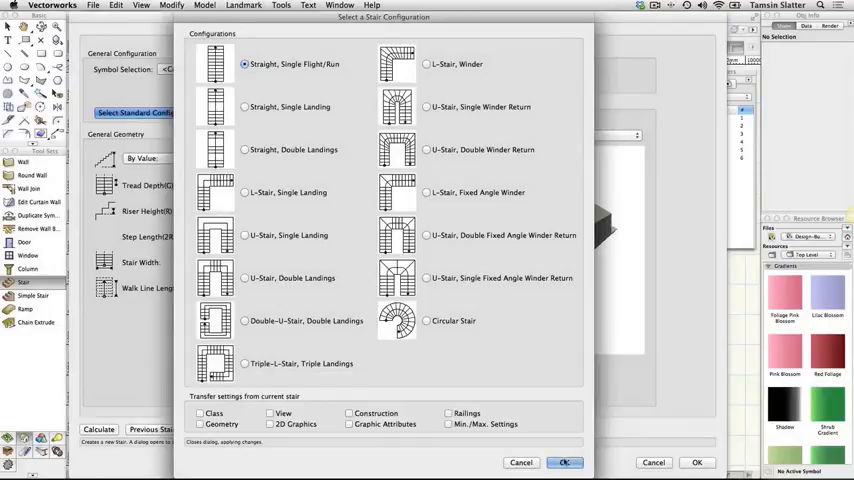
click(564, 462)
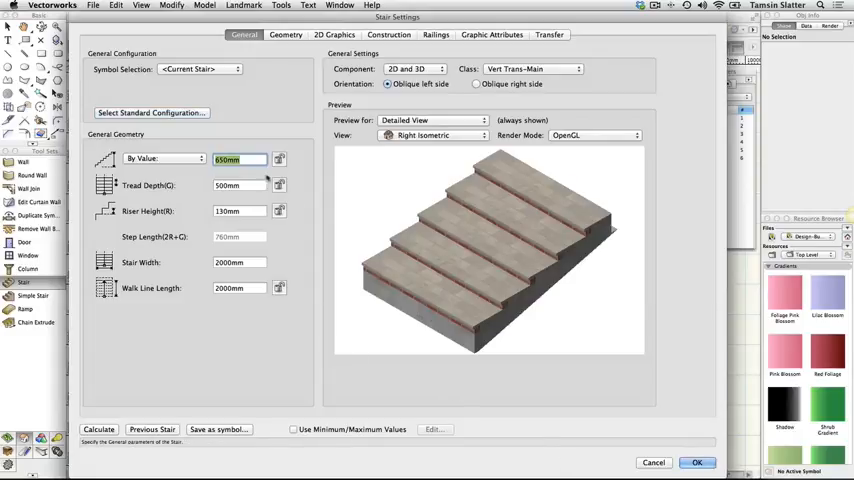
Set total rise 650mm, tread depth 500mm and riser height 130mm, locking rise and riser
click(238, 159)
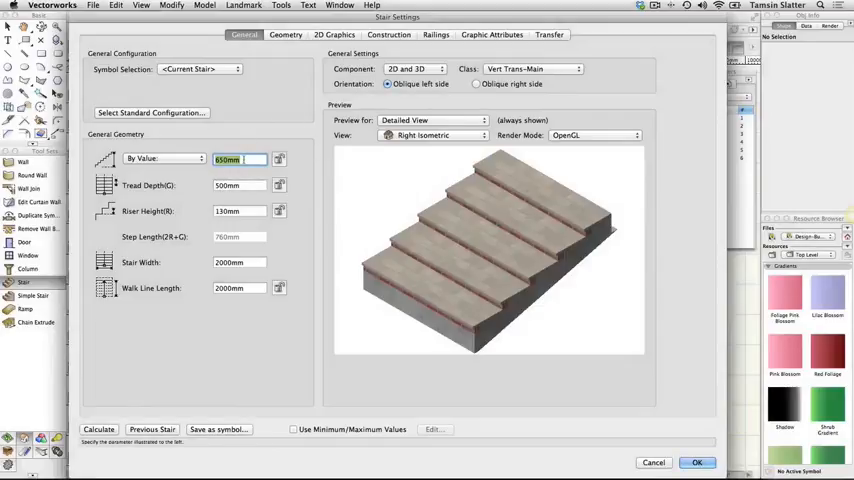
text(1mm)
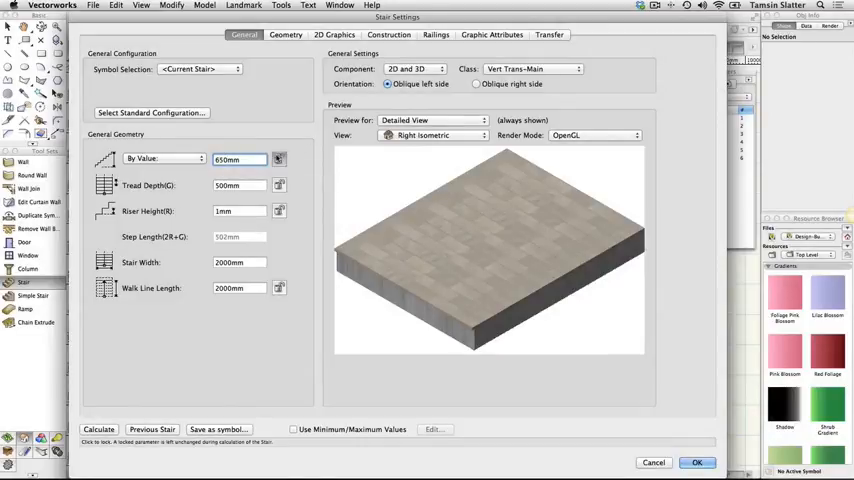
click(237, 185)
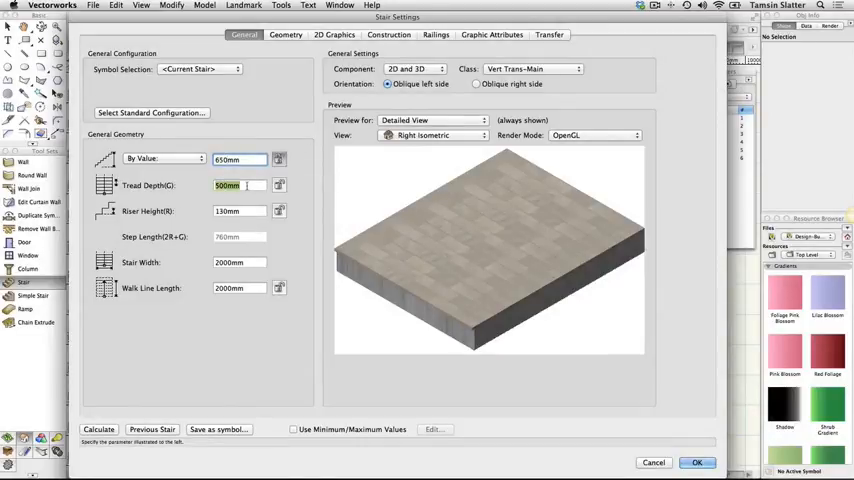
text(500)
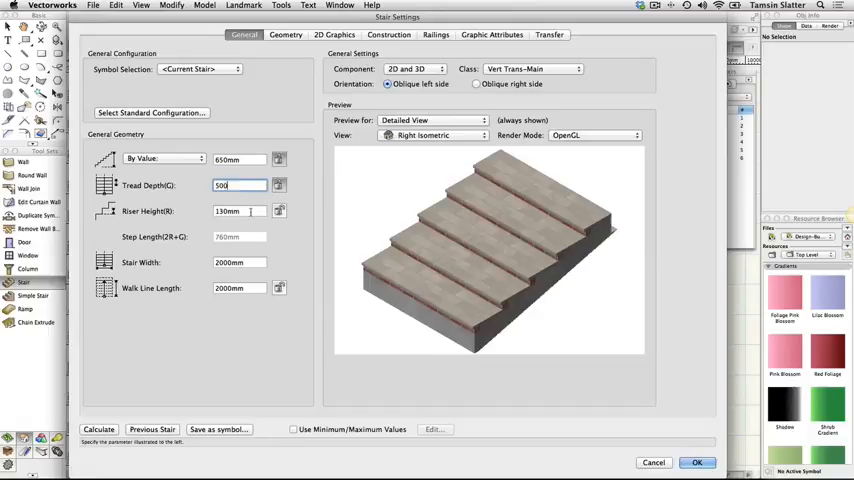
click(238, 211)
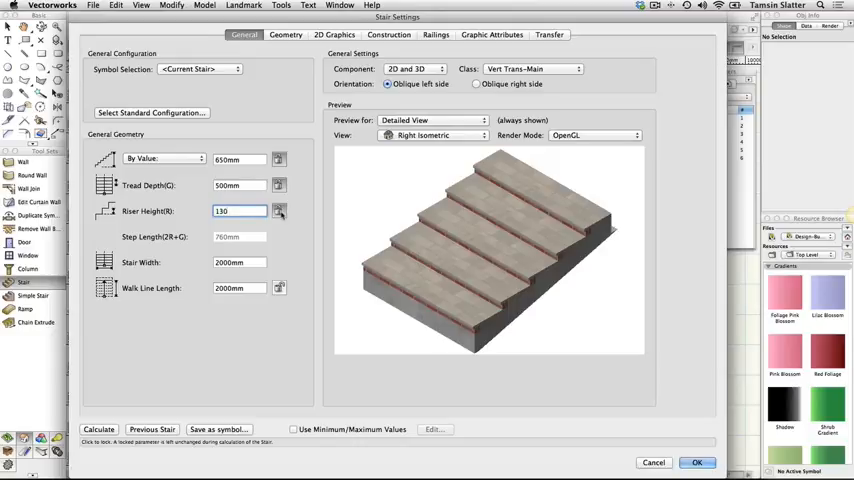
click(238, 262)
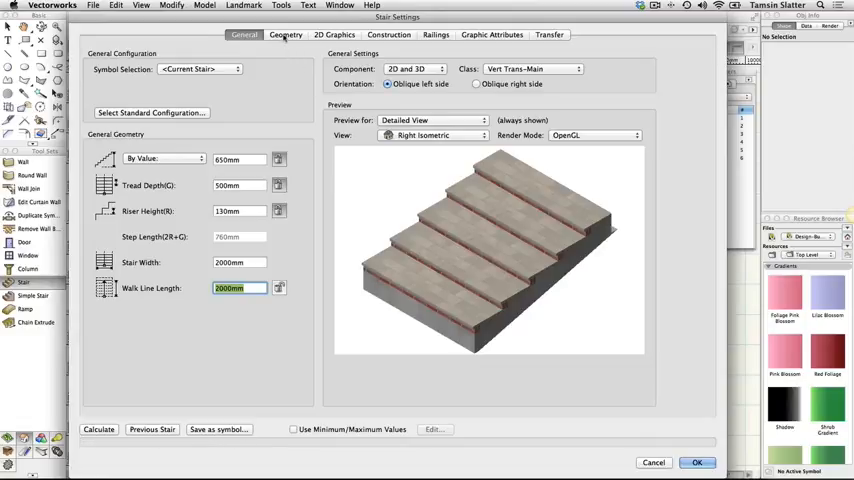
Review the stair's geometry settings, then move on to construction settings
click(285, 35)
text(500)
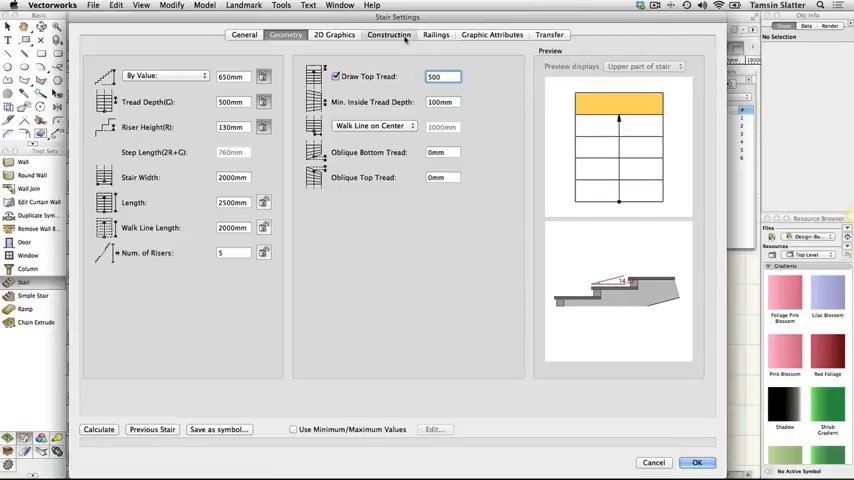
click(389, 35)
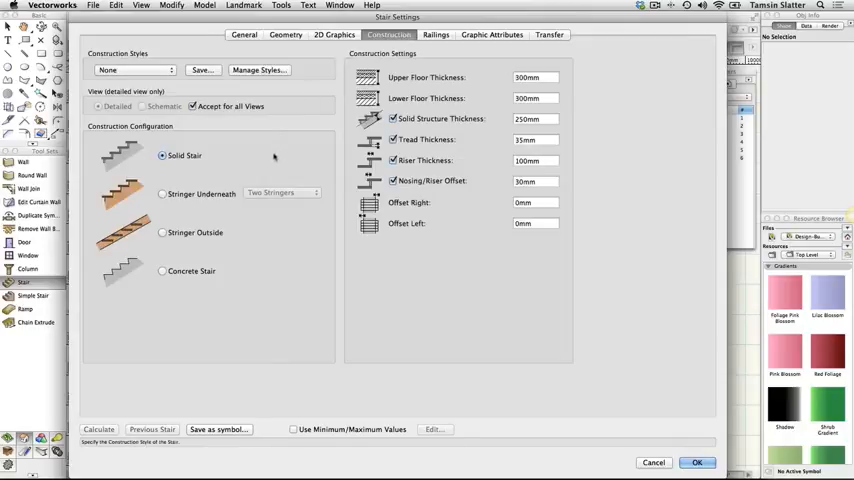
mouse_move(225, 167)
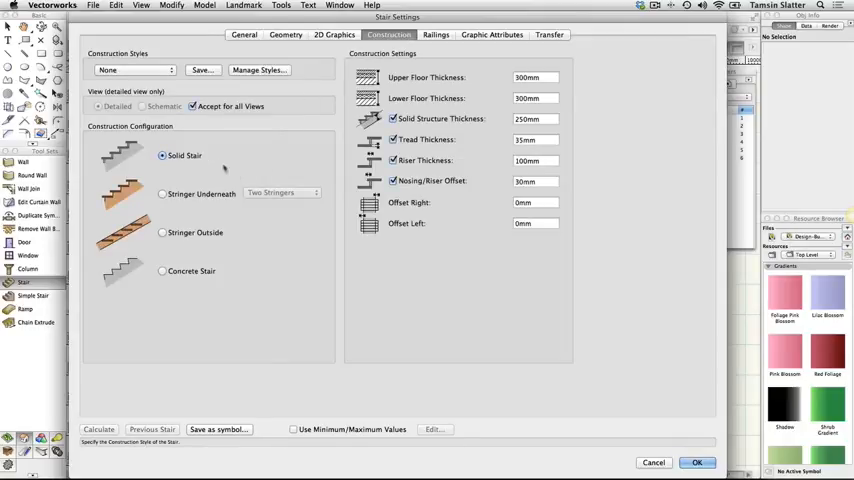
Keep Solid Stair construction and set the nosing/riser offset to 30mm
click(162, 155)
text(100)
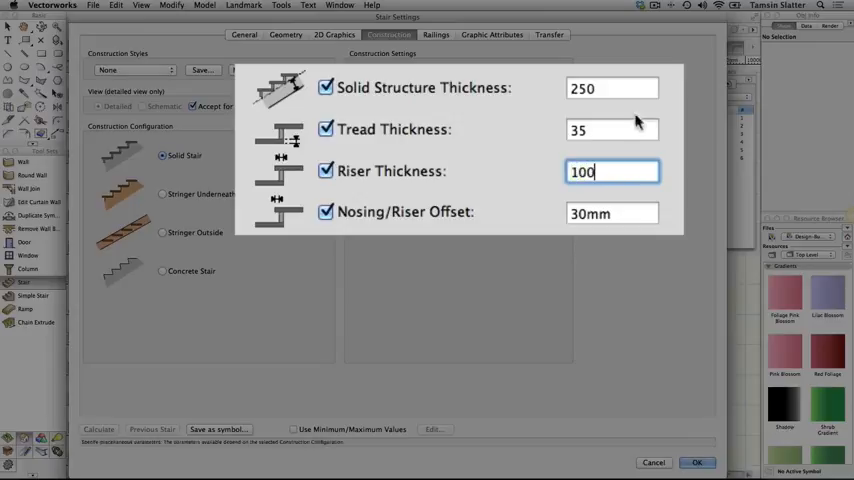
click(612, 213)
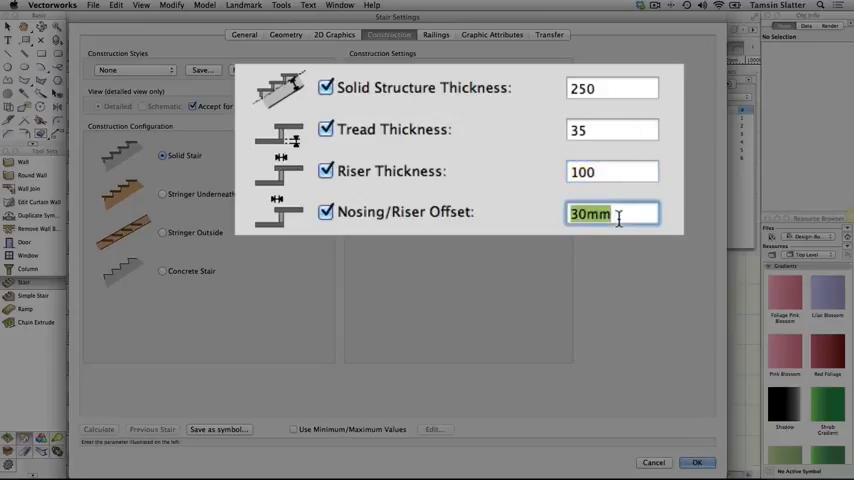
text(3)
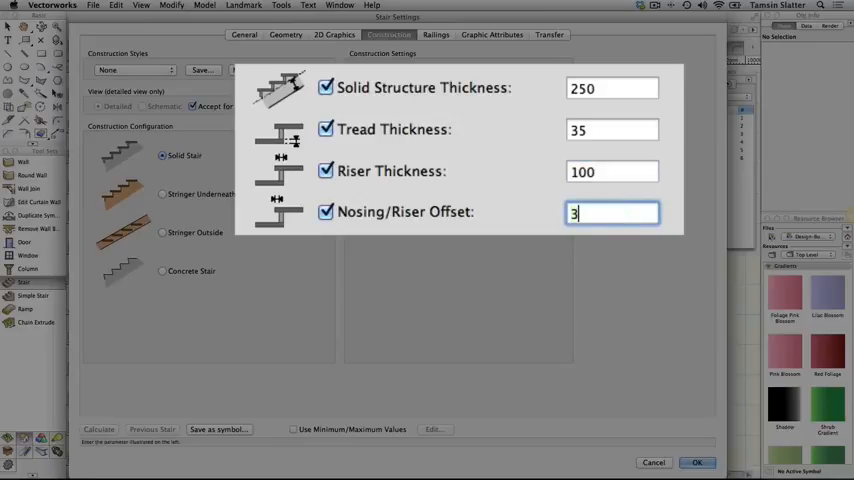
text(0)
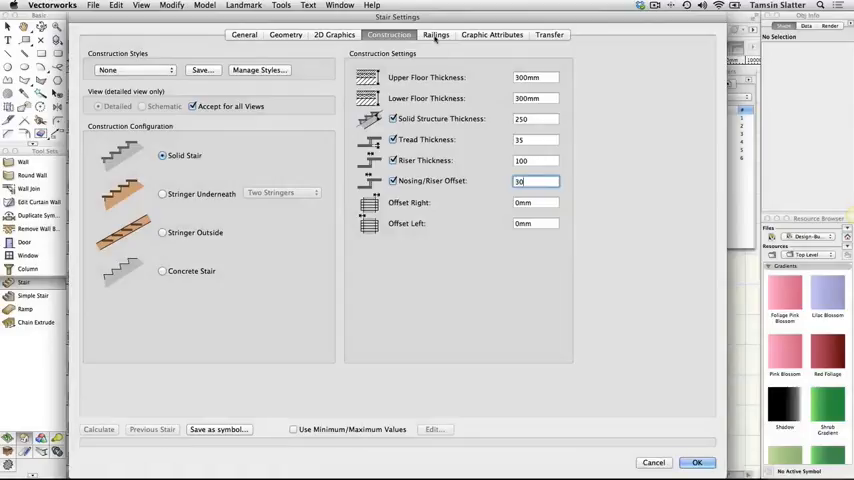
click(435, 35)
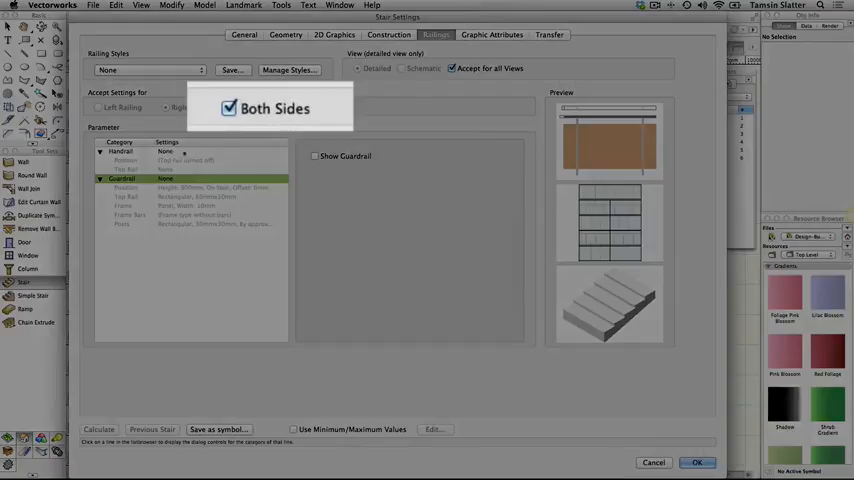
Apply railings to both sides, leaving handrail and guardrail as None
click(229, 108)
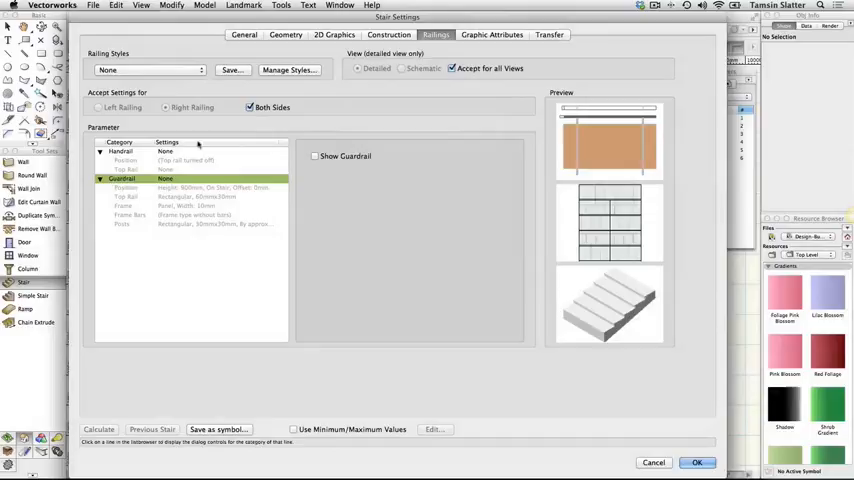
click(120, 151)
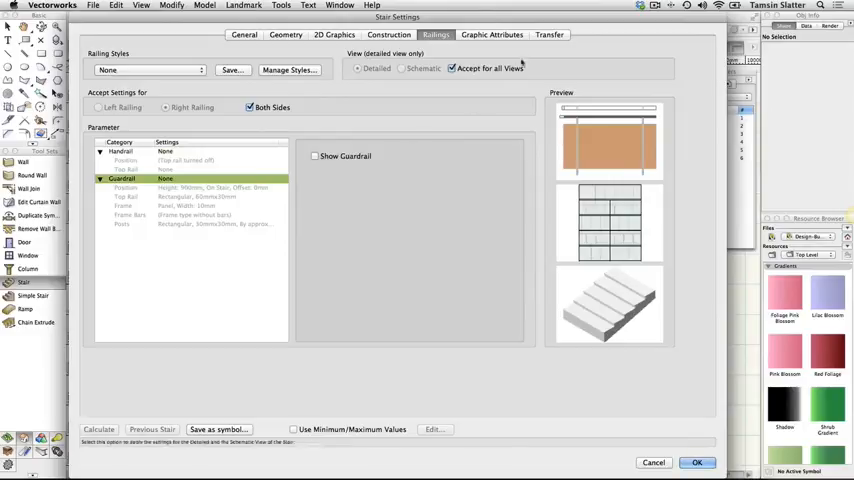
In Graphic Attributes, set the 2D Treads fill to Class Style
click(491, 34)
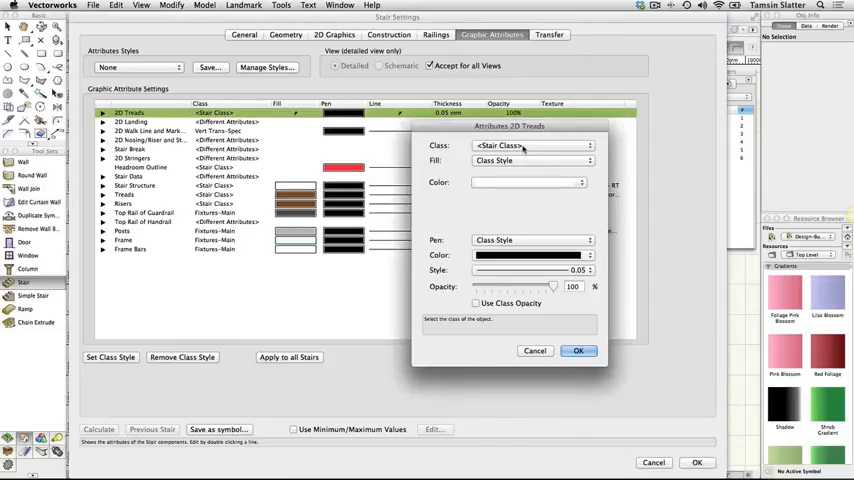
mouse_move(550, 167)
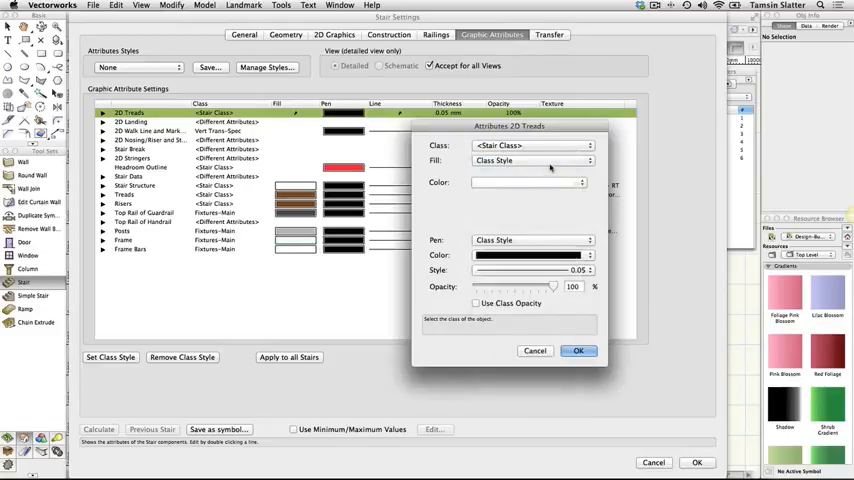
click(533, 160)
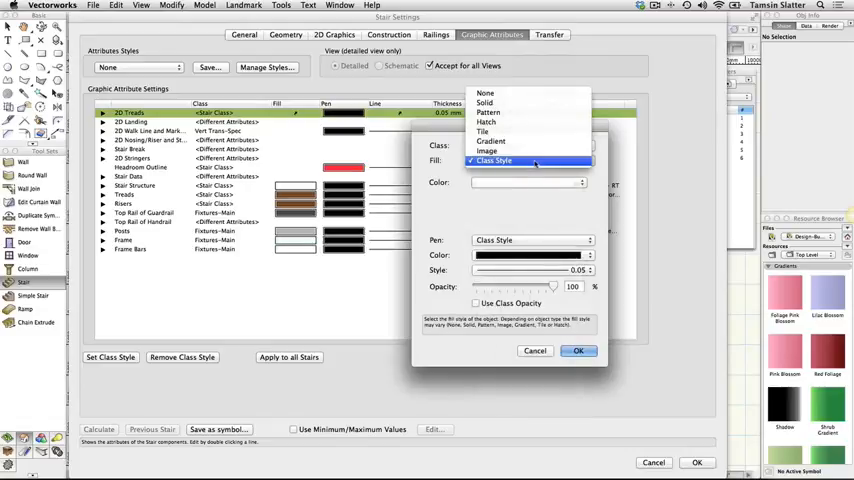
click(494, 161)
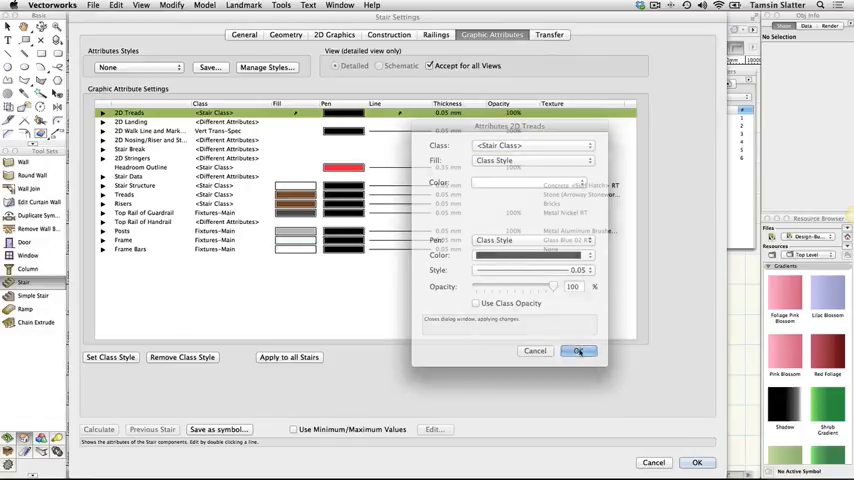
Place Treads in the Vert Trans-Treads class with fill following class style
click(579, 351)
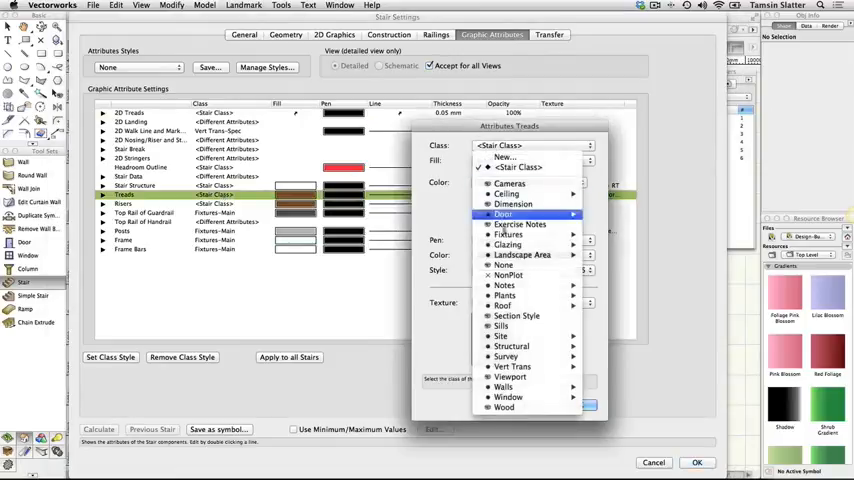
mouse_move(513, 366)
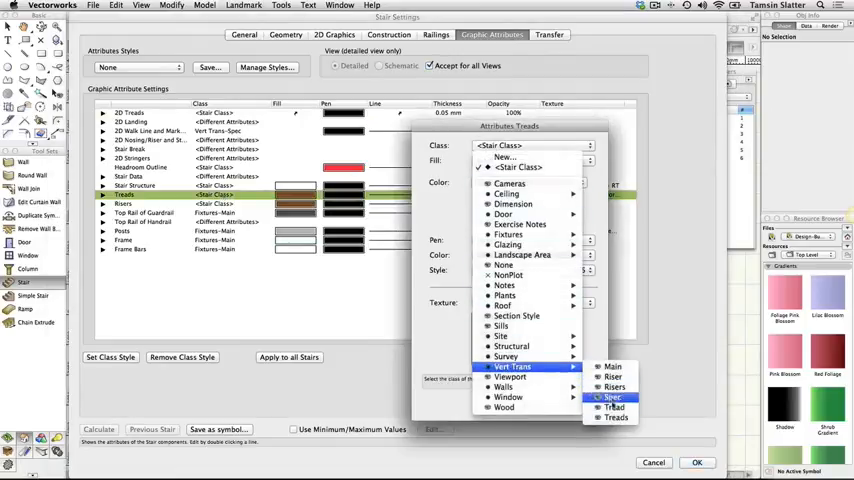
click(616, 407)
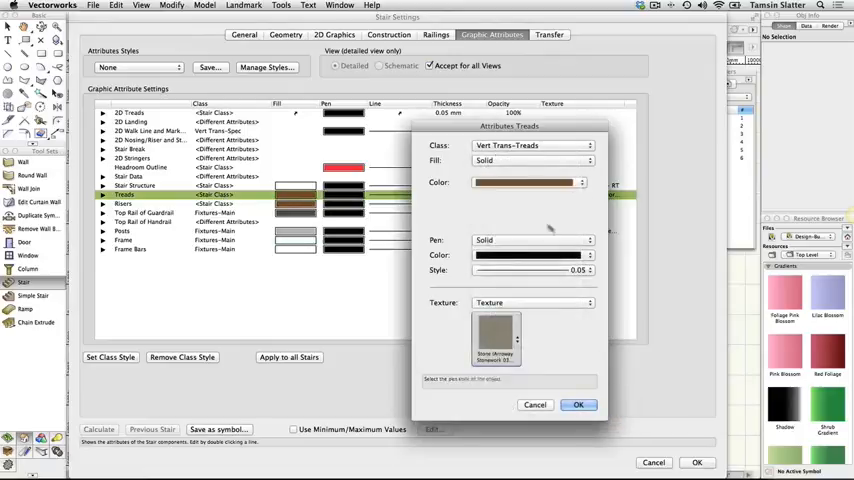
click(533, 160)
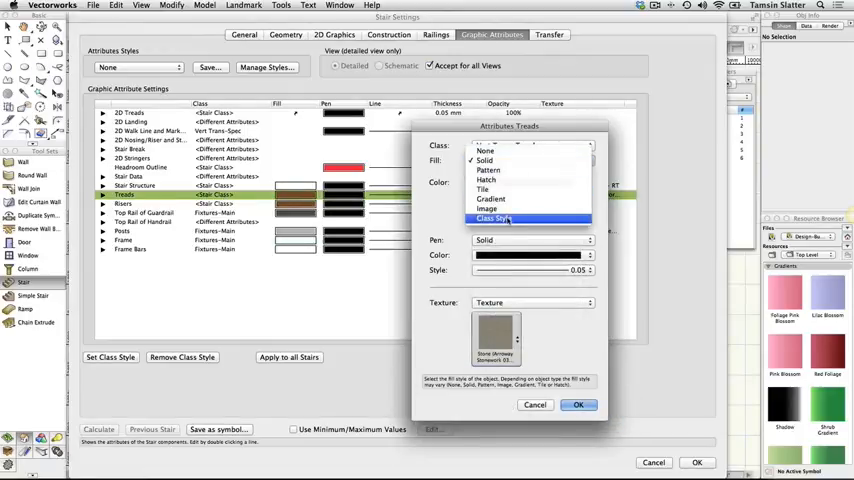
click(493, 218)
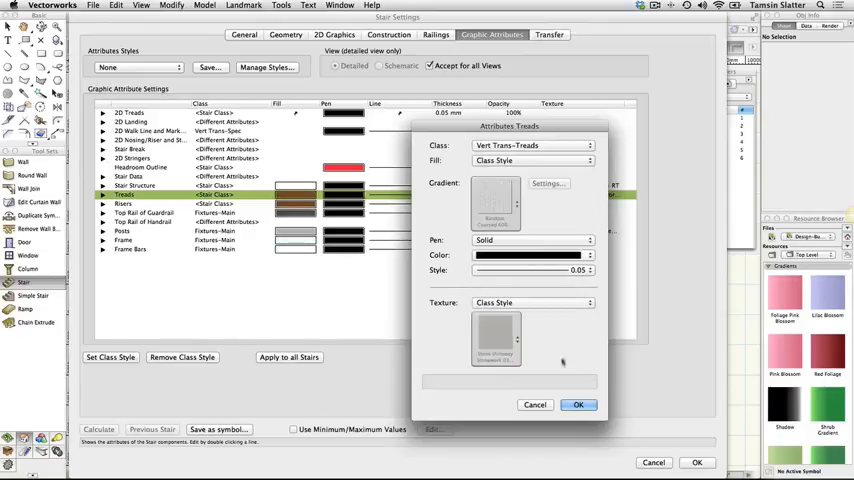
click(579, 404)
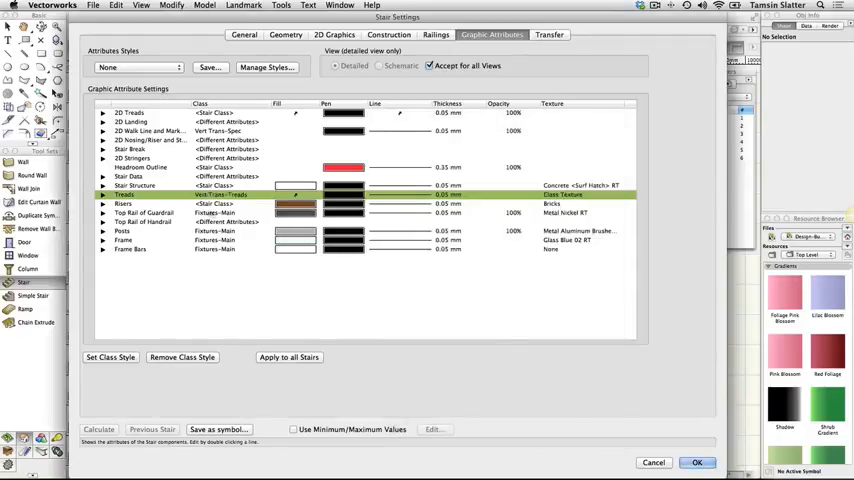
Place Risers in the Vert Trans-Risers class with class-style fill and texture
double_click(150, 203)
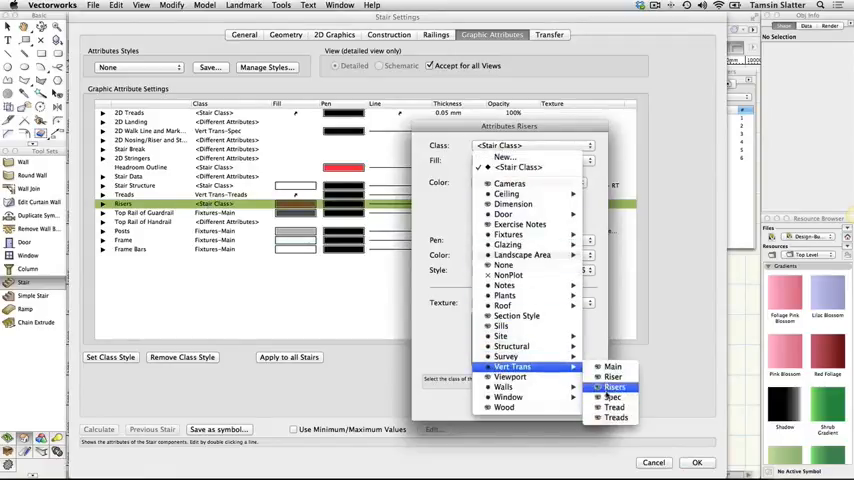
click(614, 387)
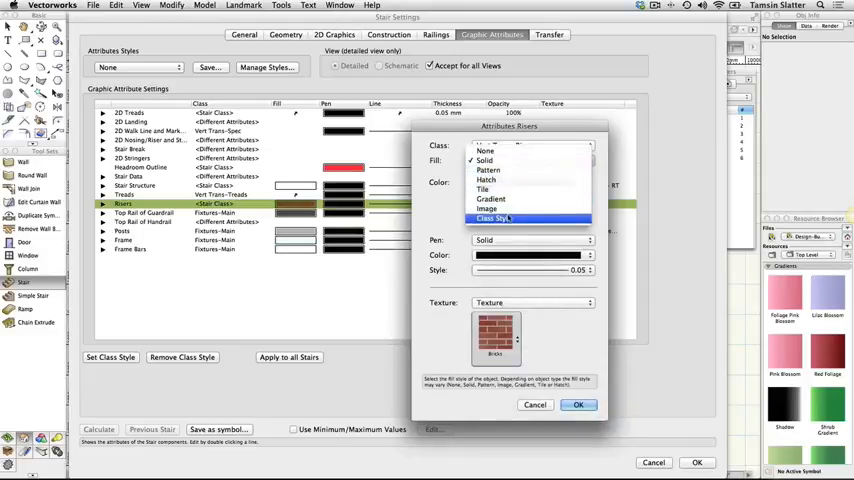
click(492, 218)
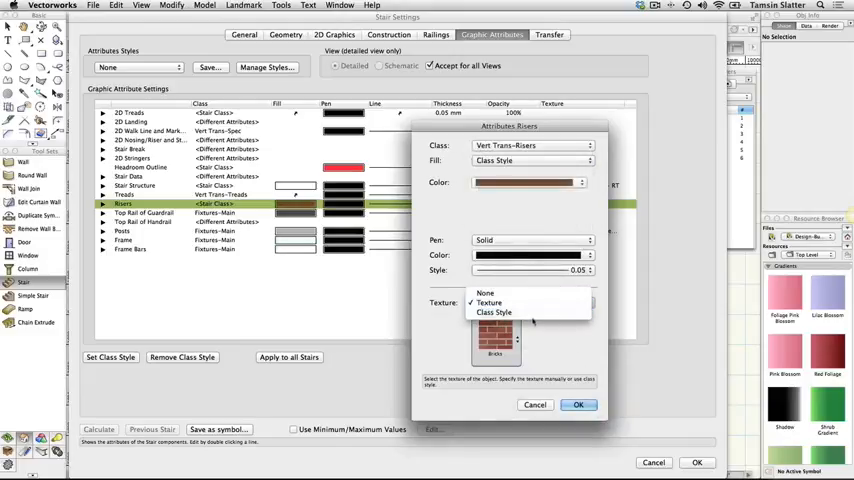
click(494, 312)
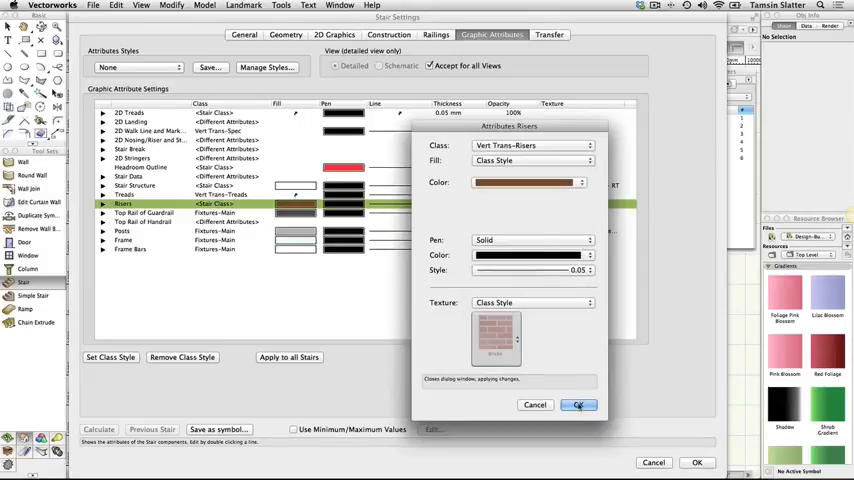
click(578, 405)
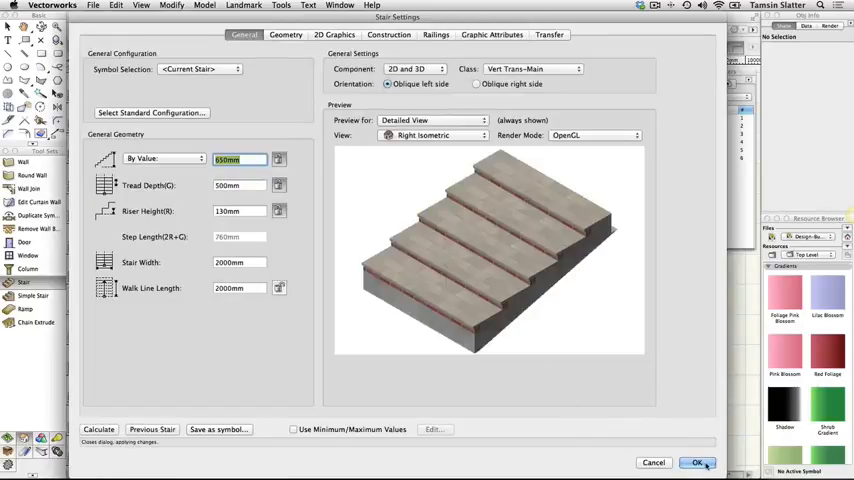
Confirm the stair configuration with OK, returning to the plan with the Stair tool active
click(697, 462)
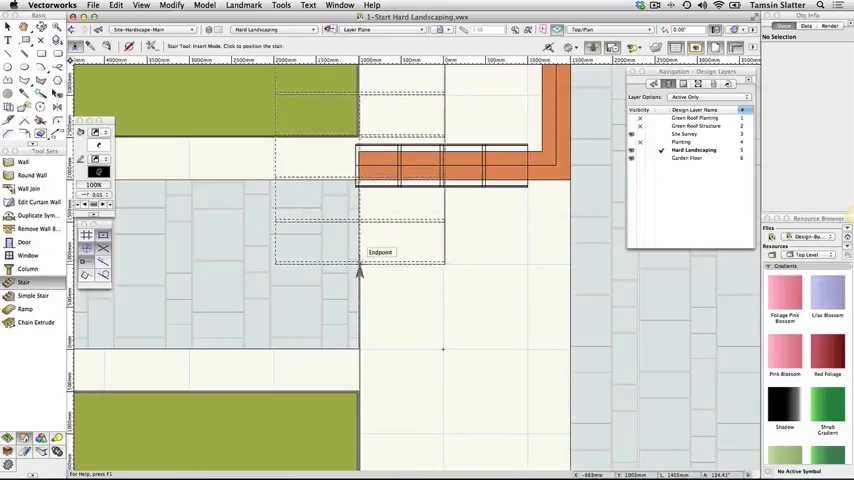
mouse_move(359, 271)
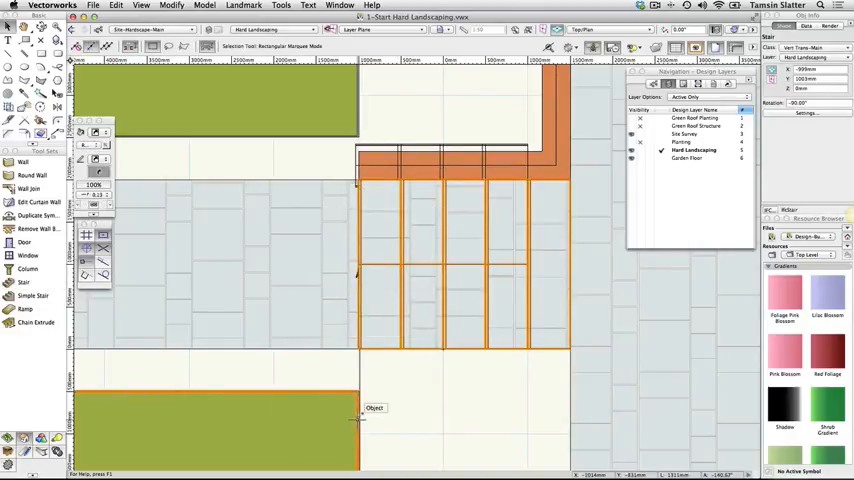
Send the selected stair to back using Modify > Send > Send to Back
click(179, 5)
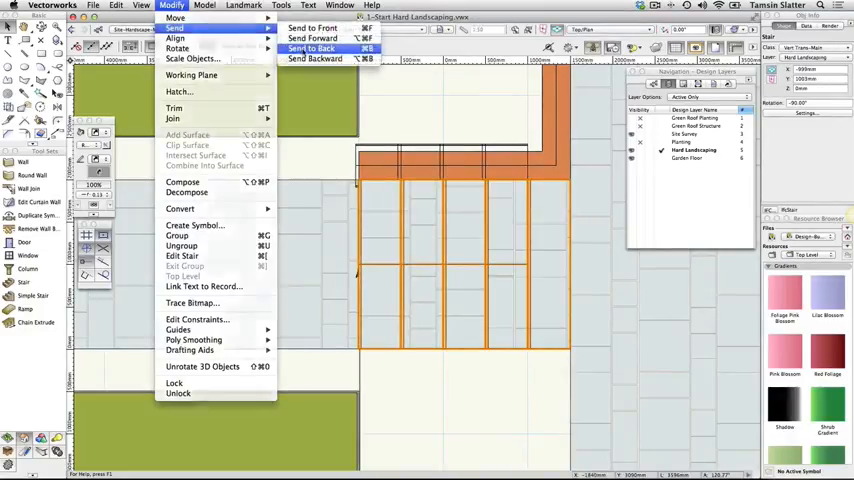
click(312, 48)
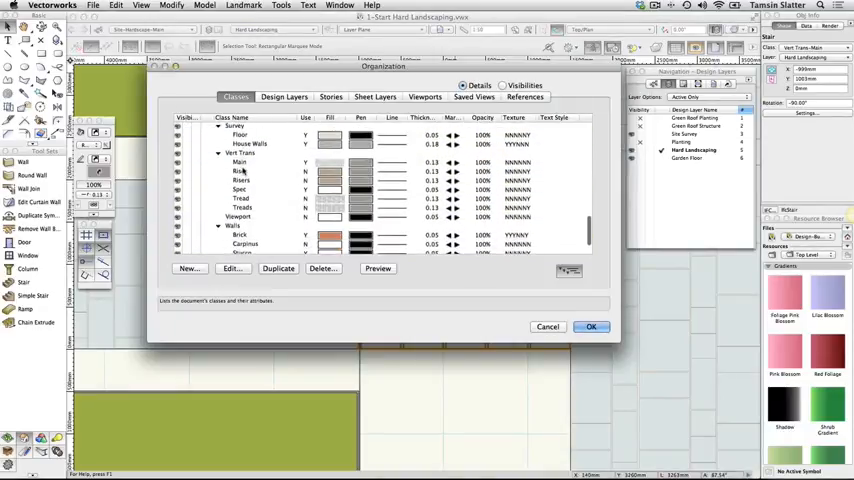
Select the Vert Trans-Main class, review its settings, then choose Vert Trans-Treads
click(240, 162)
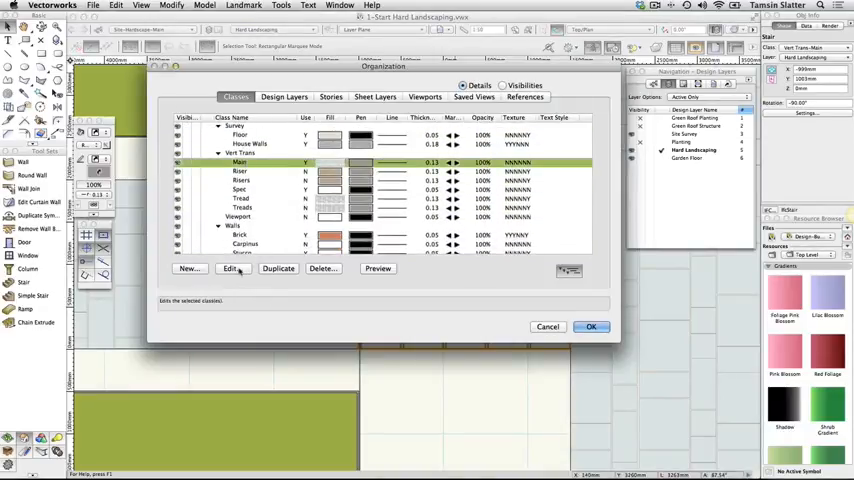
click(231, 268)
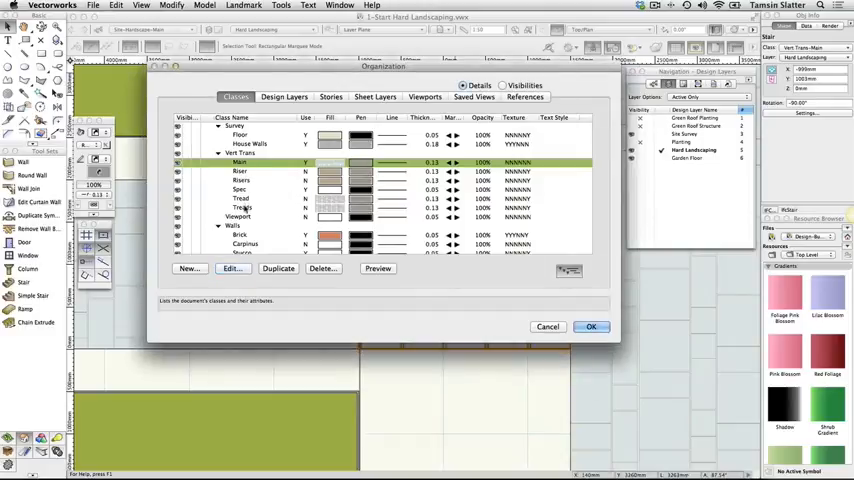
click(231, 268)
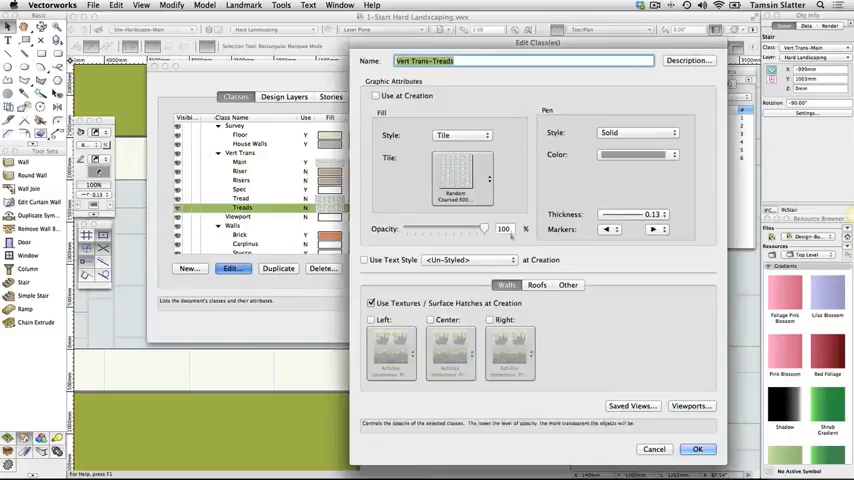
Check the Treads class stone texture, cancel both class dialogs, and show the standard views list
click(567, 285)
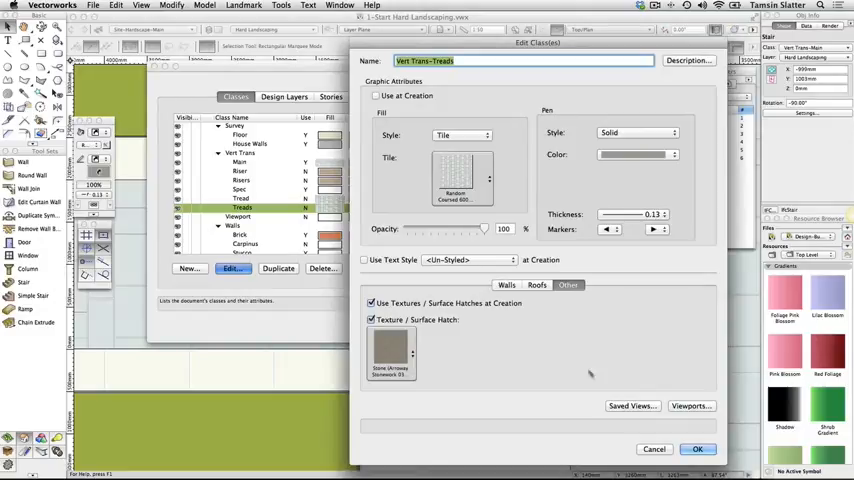
click(697, 448)
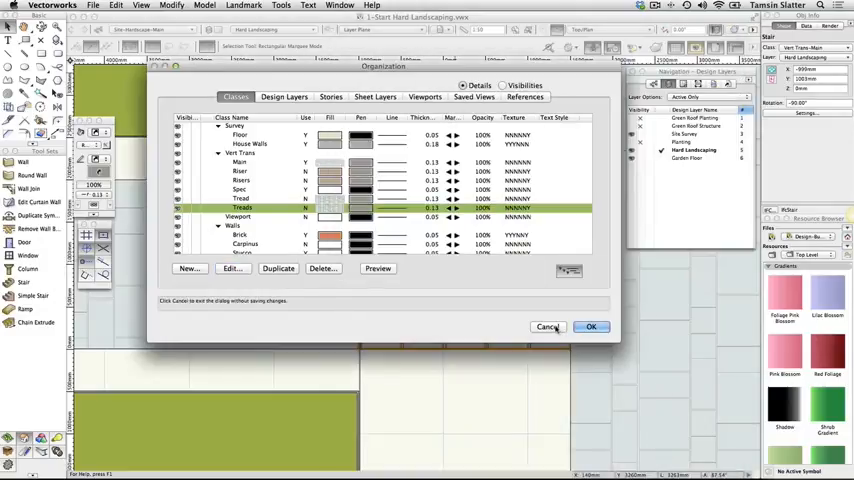
click(590, 327)
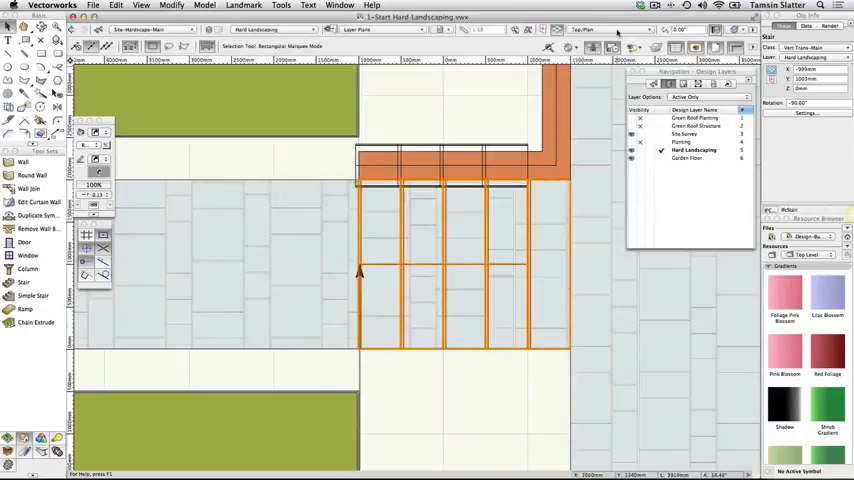
click(610, 29)
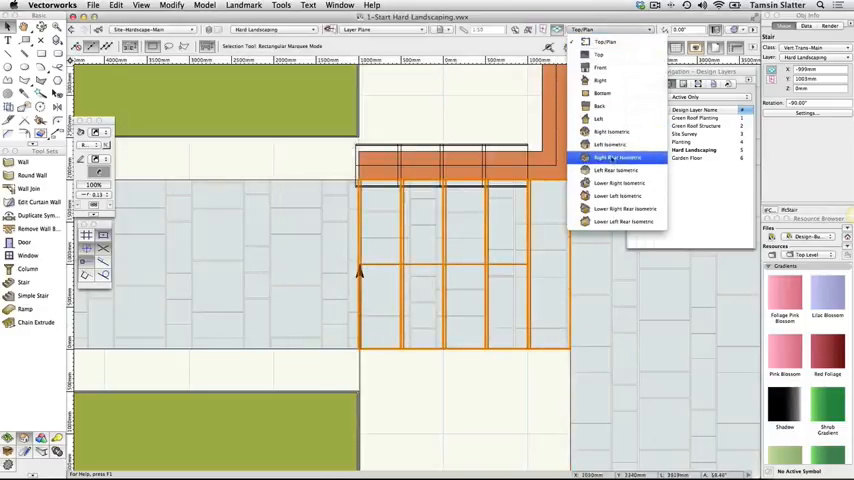